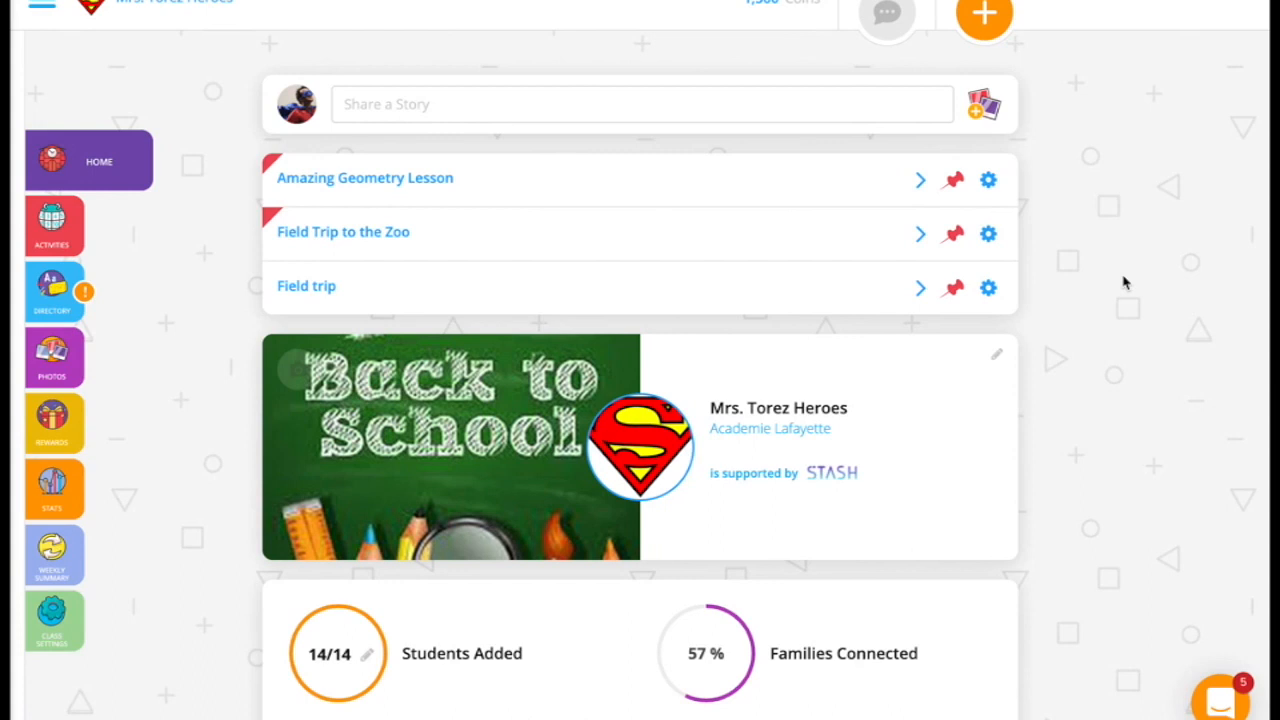
mouse_move(176, 236)
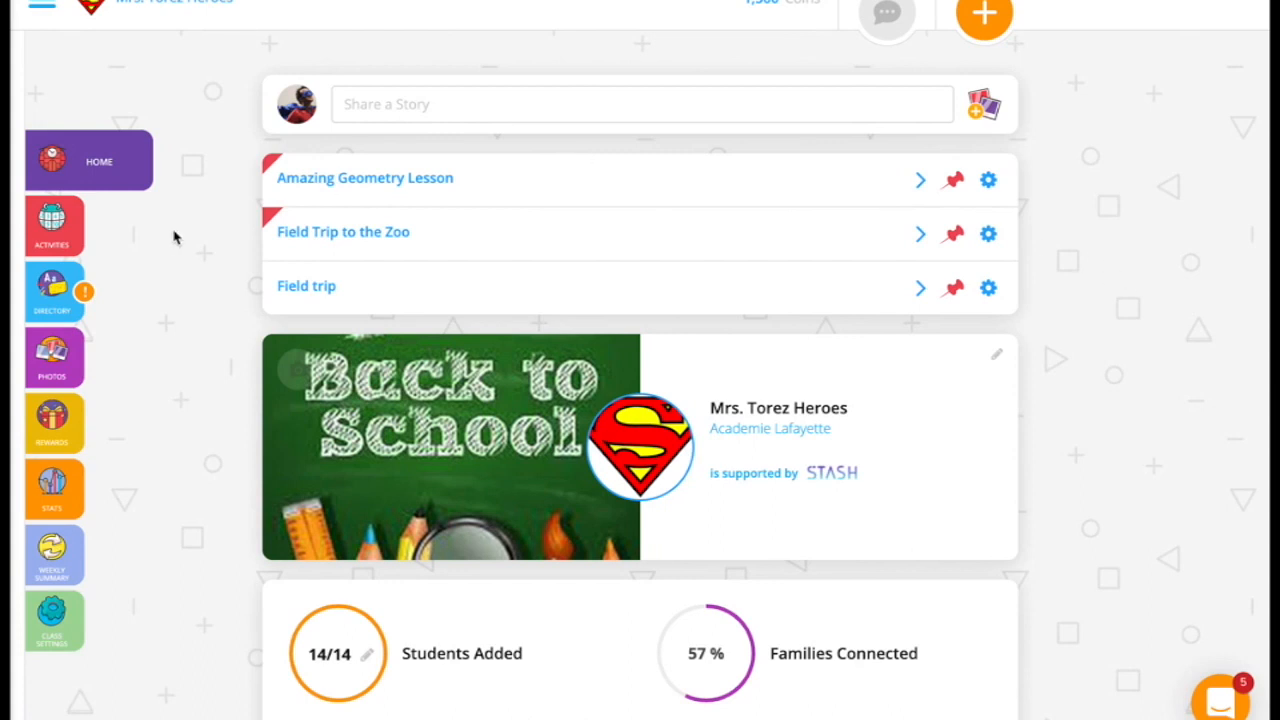
mouse_move(108, 536)
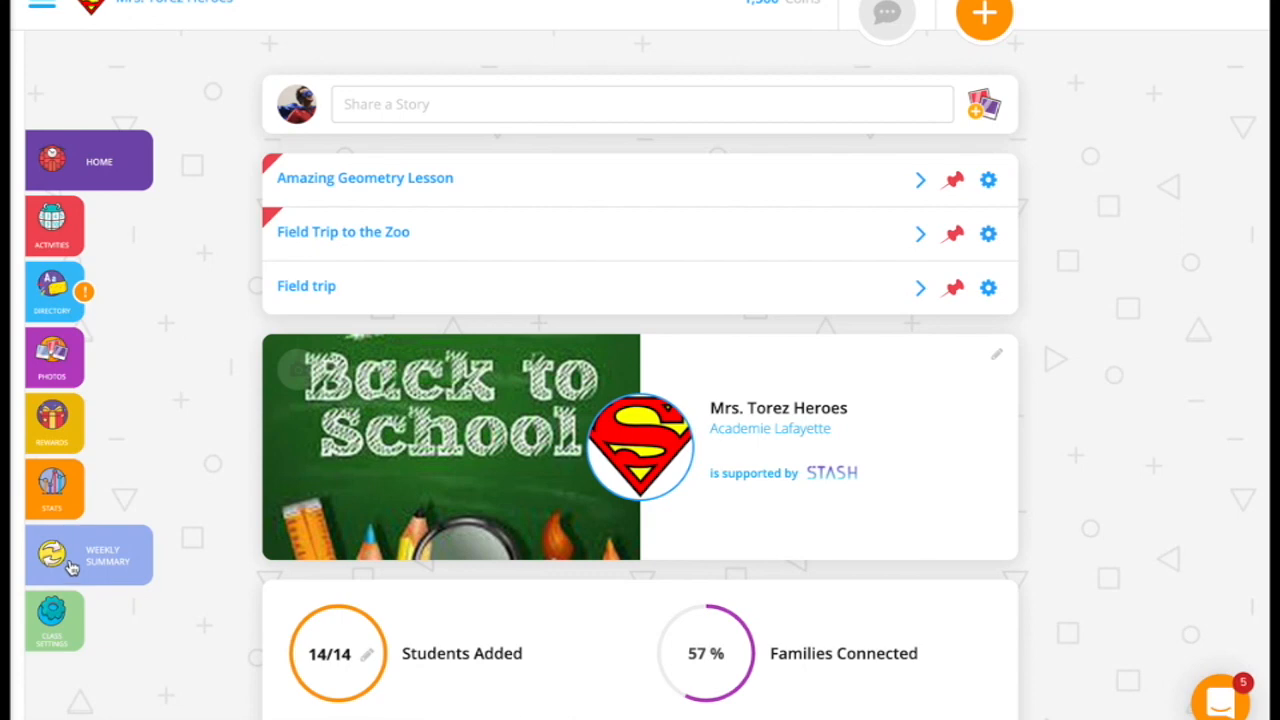
- Show the class's Weekly Summary settings from the left sidebar, scrolled to the top
left_click(88, 556)
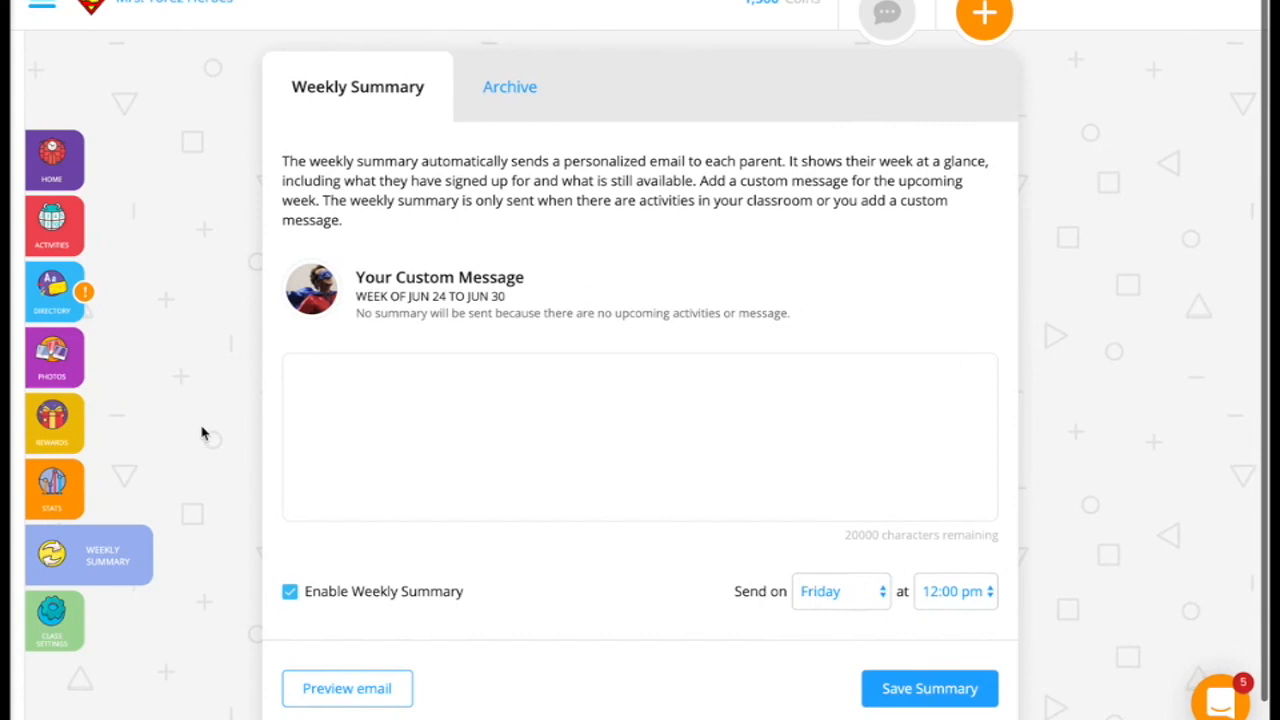
scroll("up", 3)
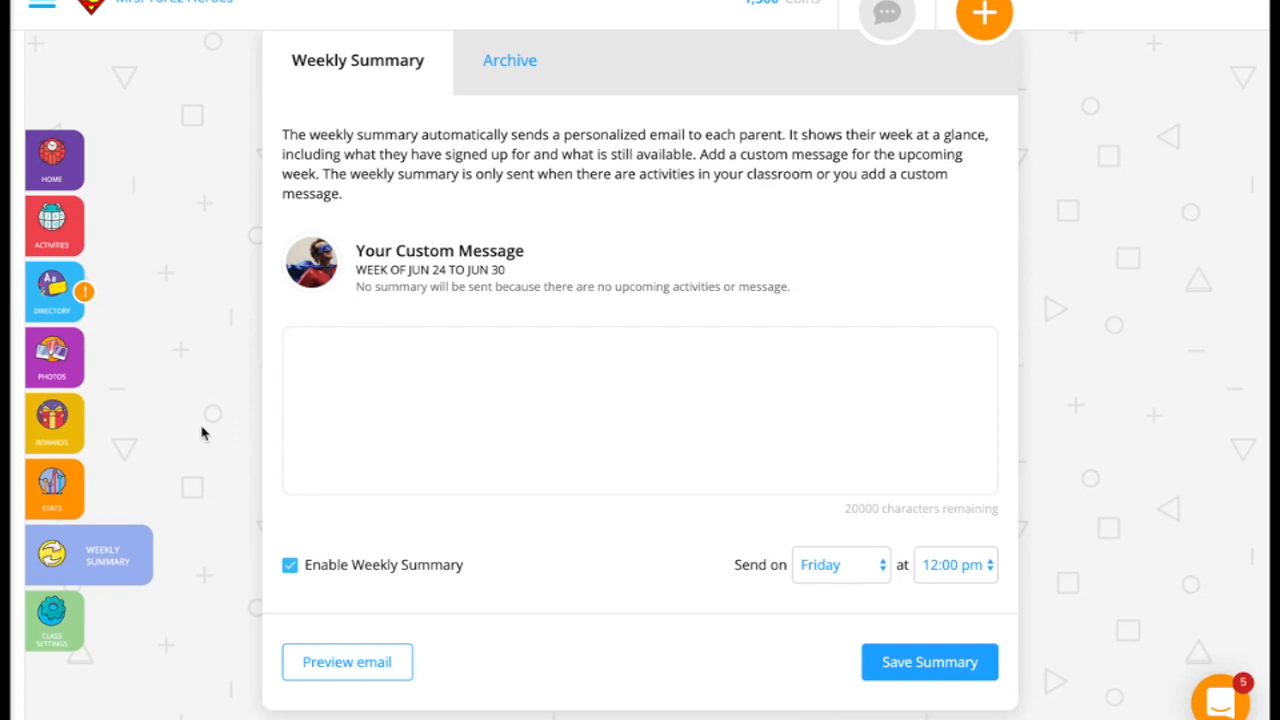
mouse_move(216, 418)
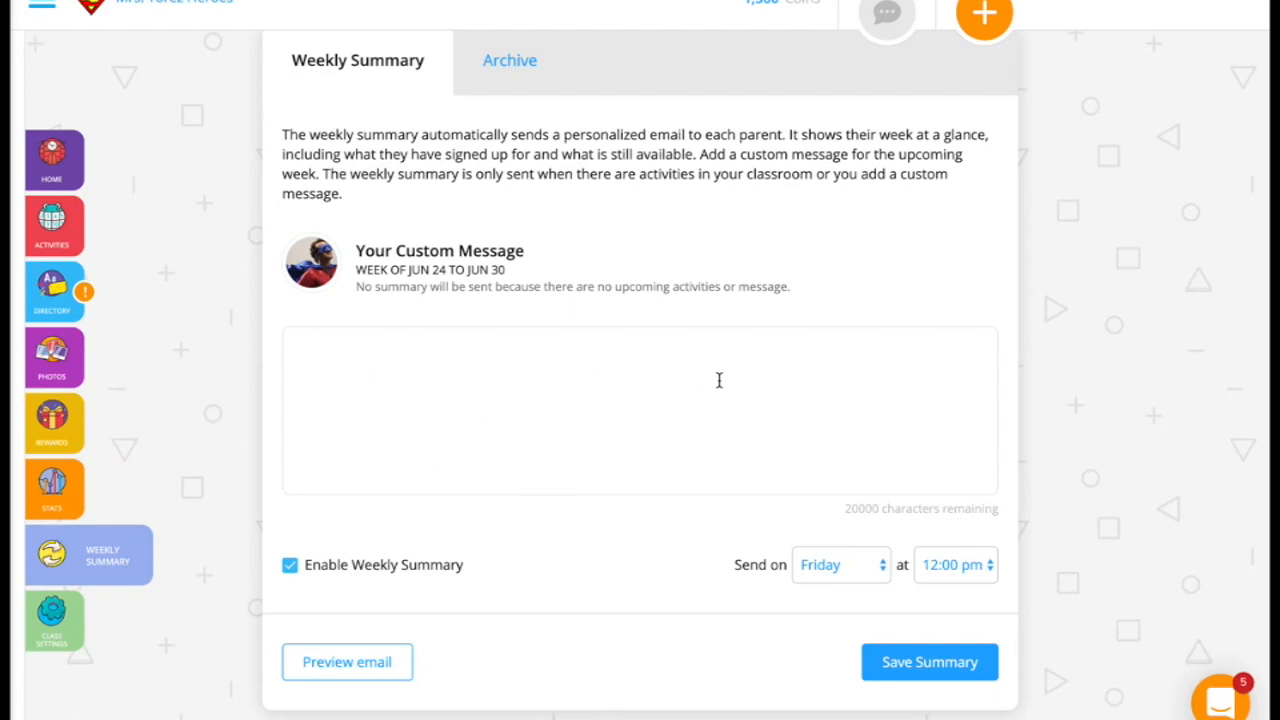
mouse_move(868, 582)
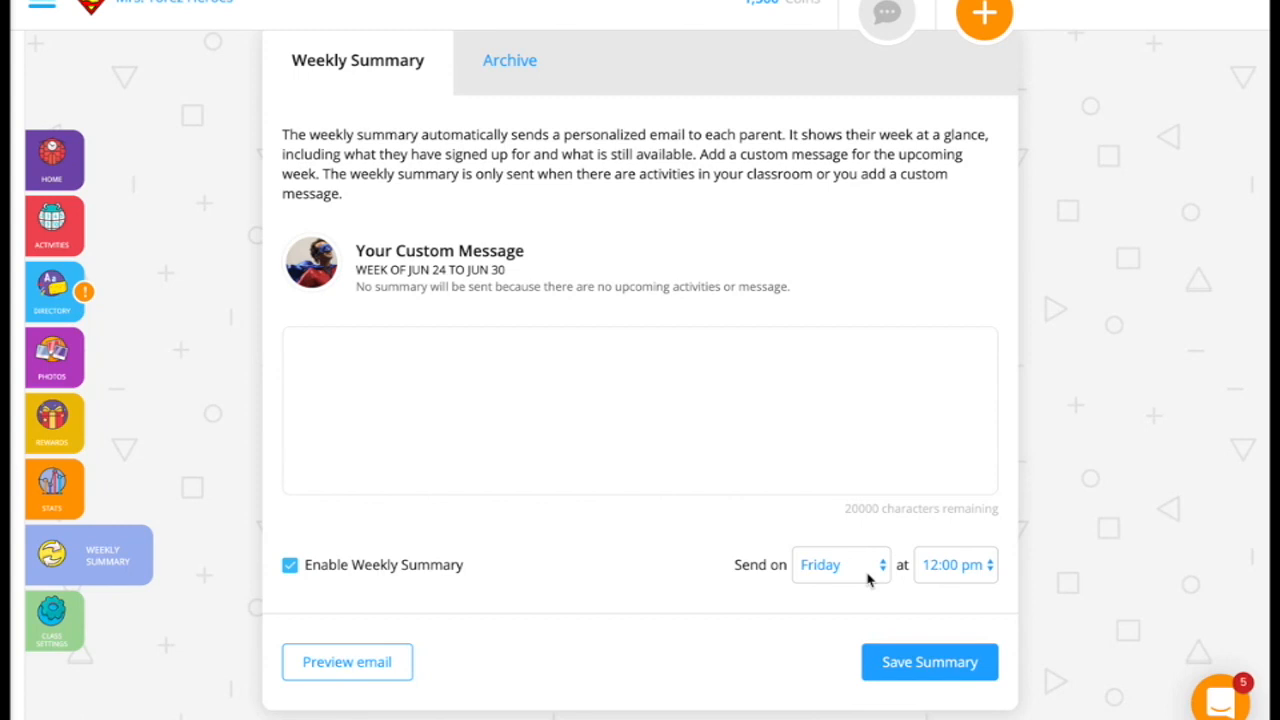
mouse_move(976, 576)
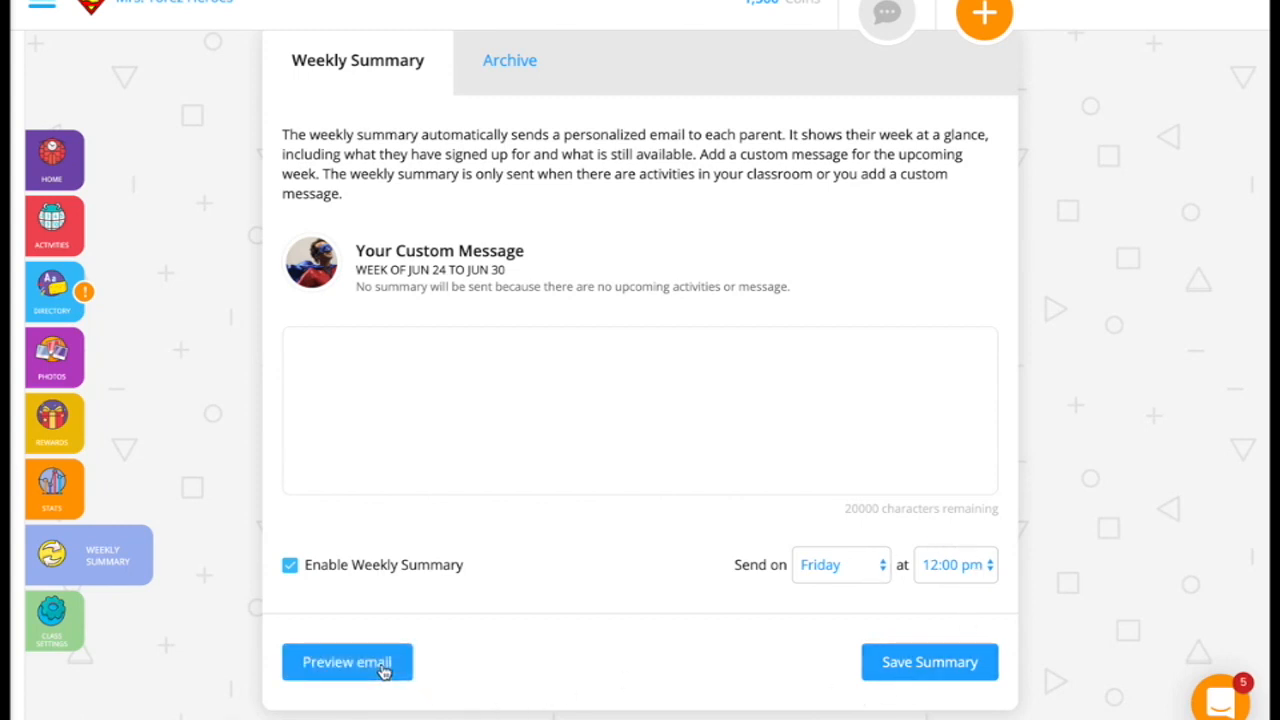
- Preview the summary email, return, and save the enabled Friday 12:00 pm weekly summary
left_click(348, 660)
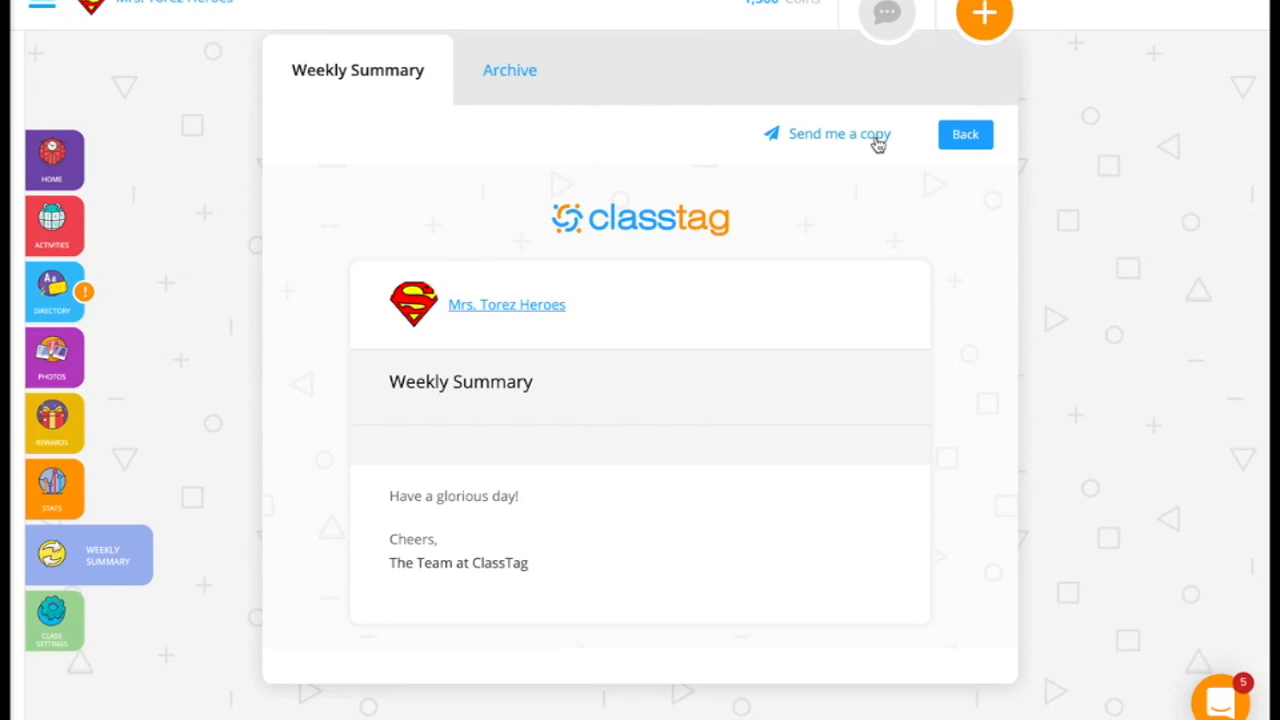
mouse_move(896, 144)
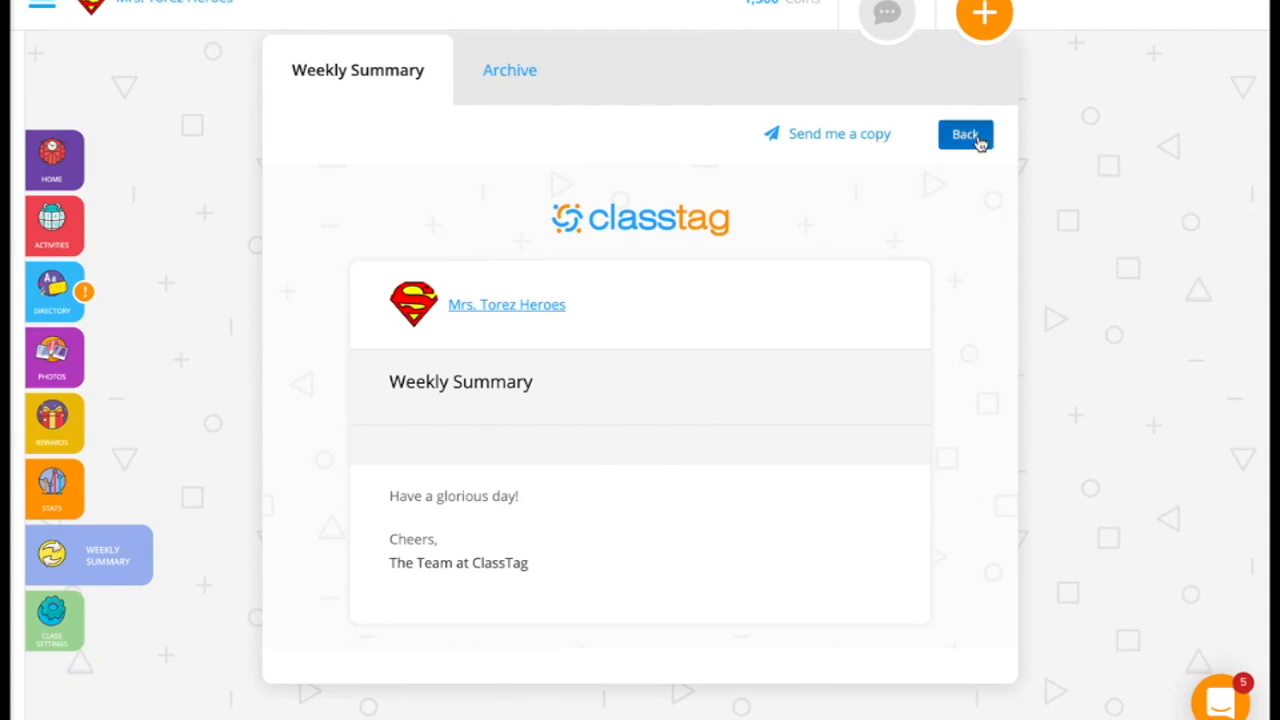
left_click(964, 134)
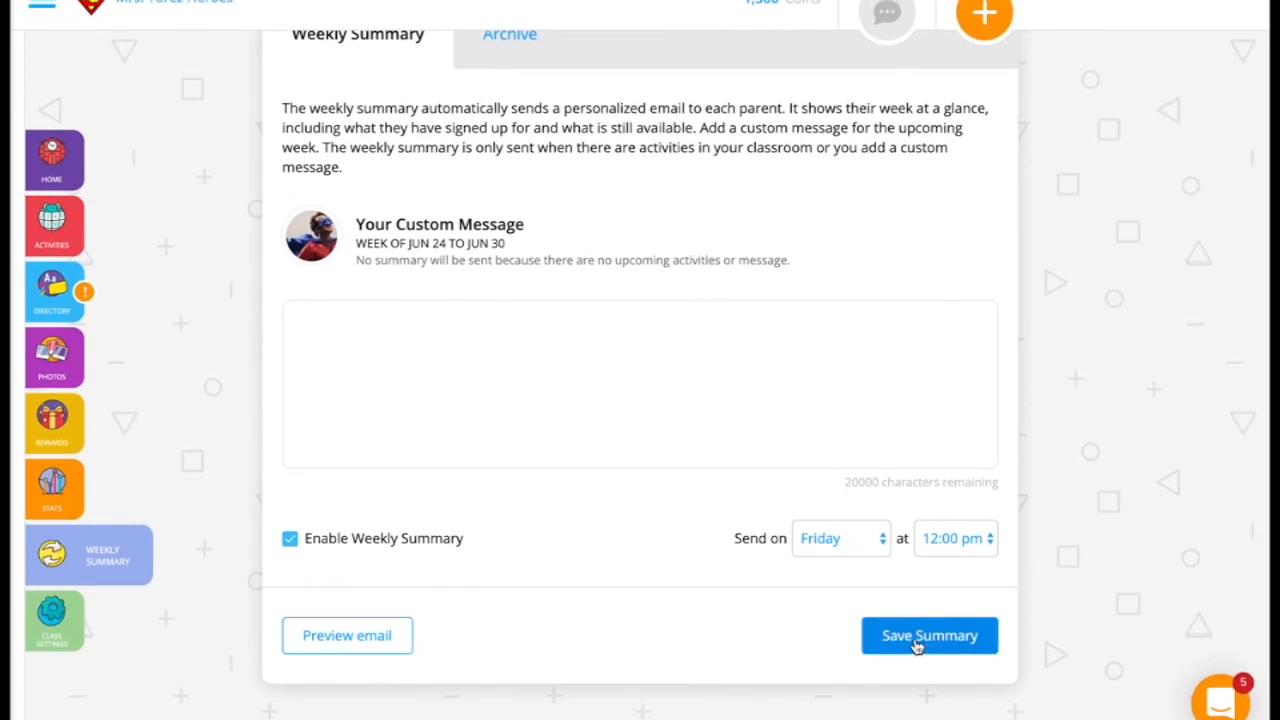
left_click(928, 636)
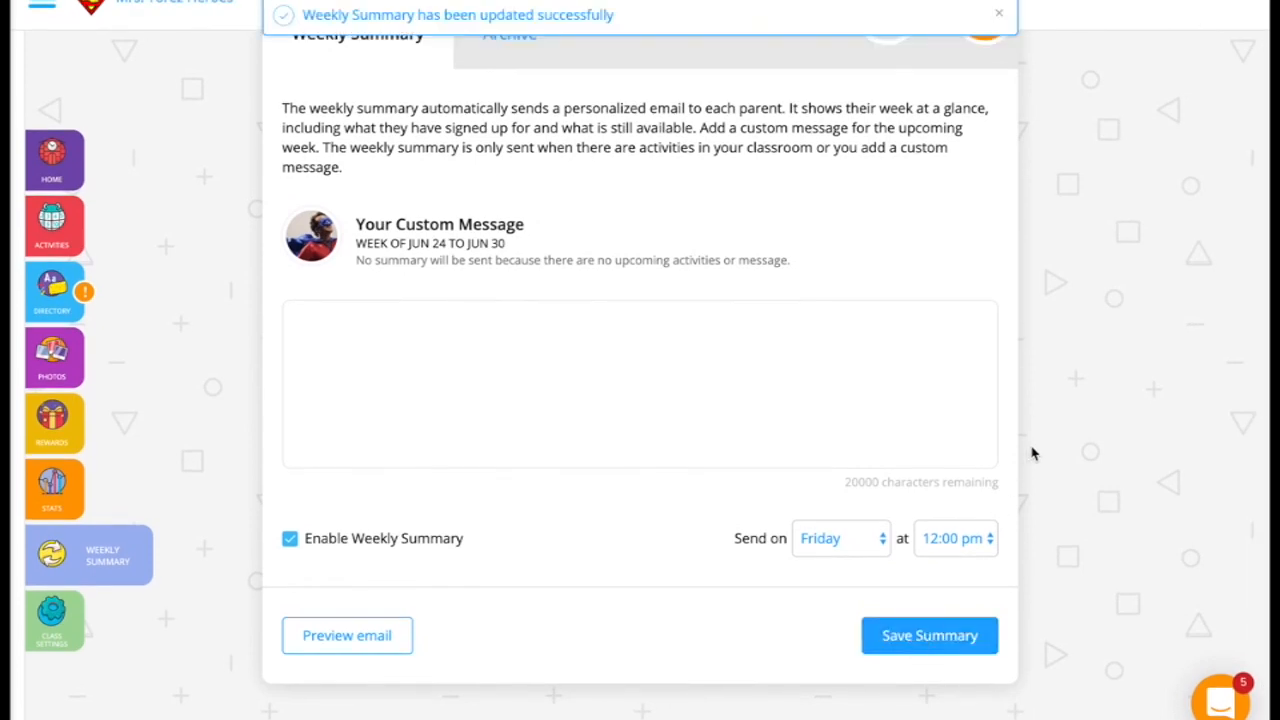